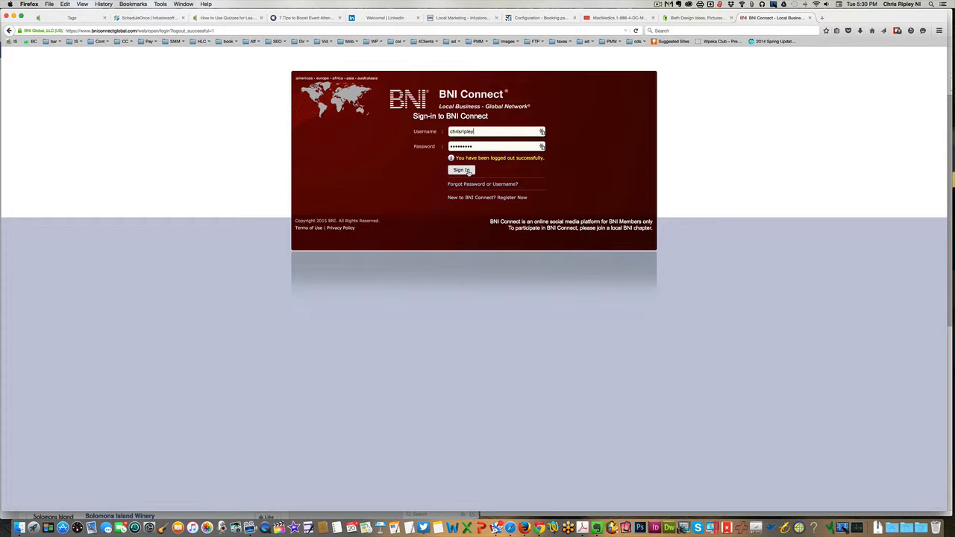
# Step: Sign in to the BNI Connect member account with the filled-in credentials
pyautogui.click(461, 170)
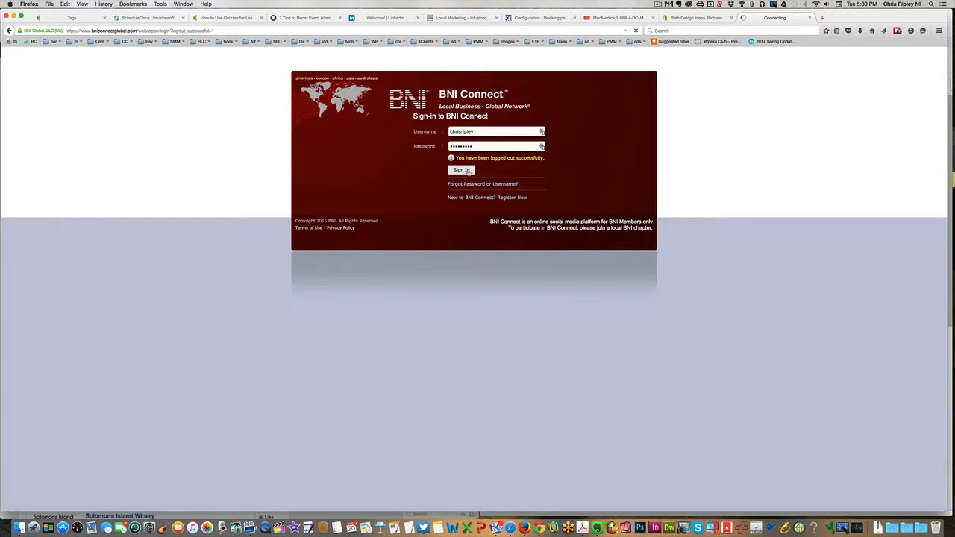
pyautogui.click(461, 170)
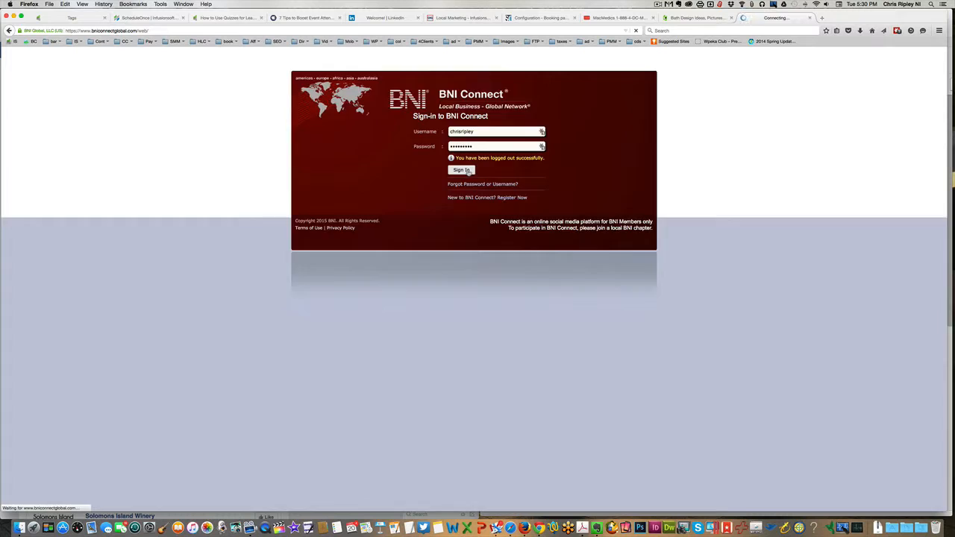
pyautogui.click(460, 171)
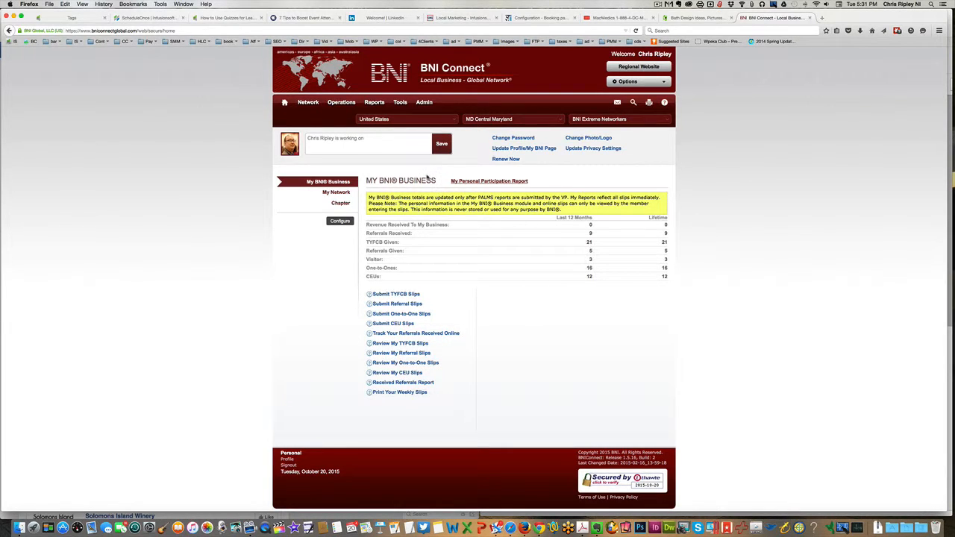
pyautogui.moveTo(375, 173)
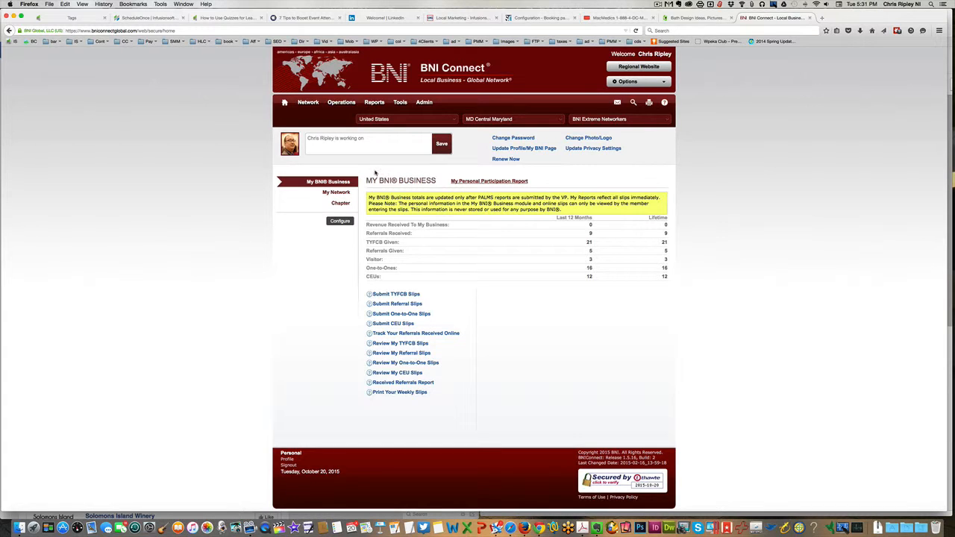
pyautogui.moveTo(362, 168)
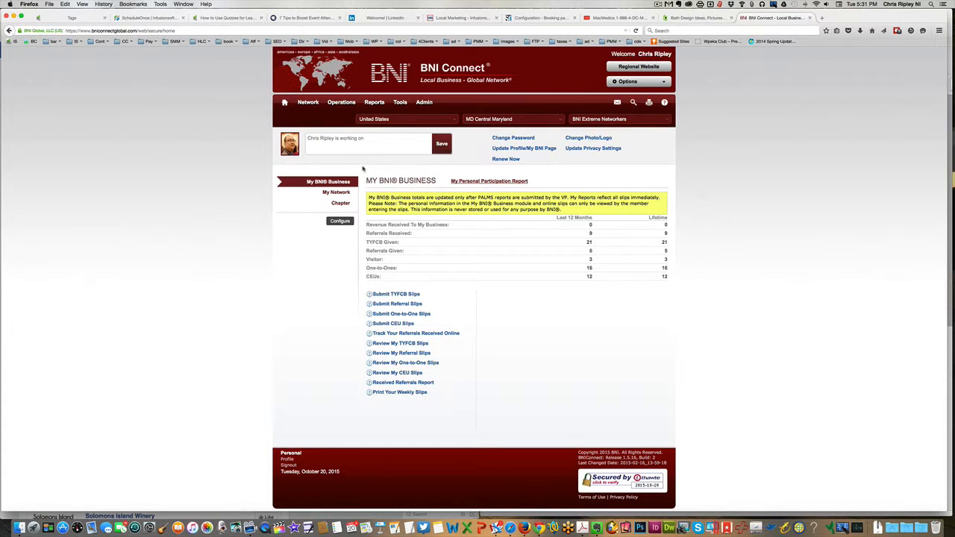
# Step: Open the Email Visitor Invitation form from Operations > Chapter > Create Email
pyautogui.click(340, 102)
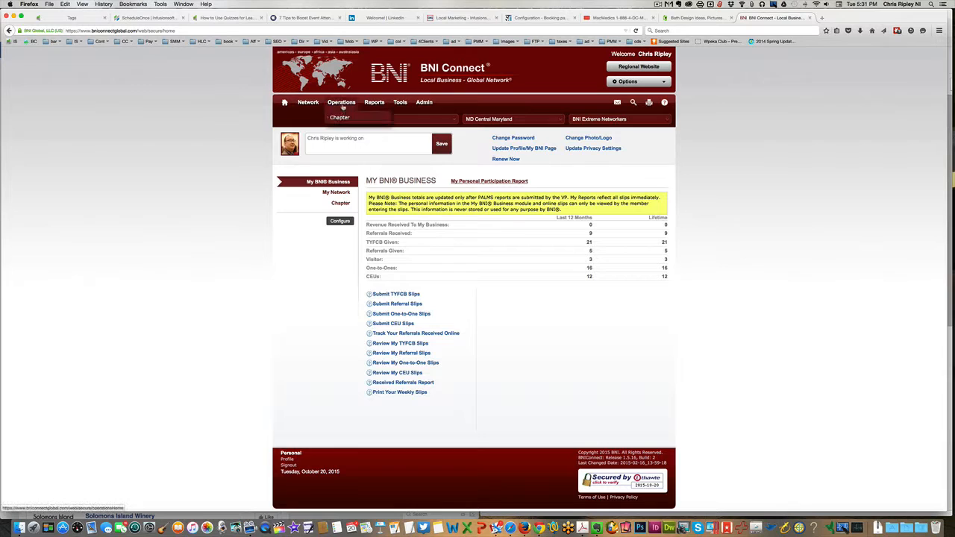
pyautogui.click(358, 119)
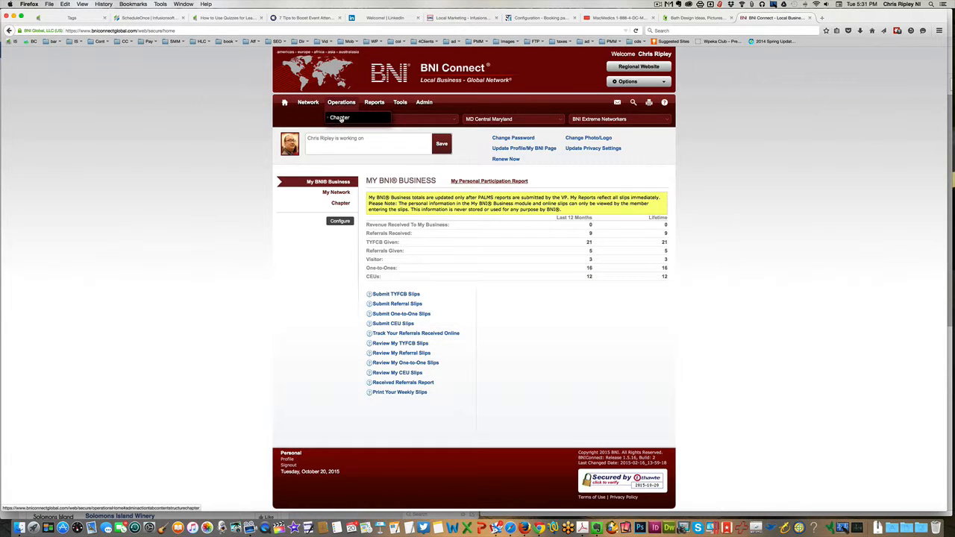
pyautogui.click(339, 118)
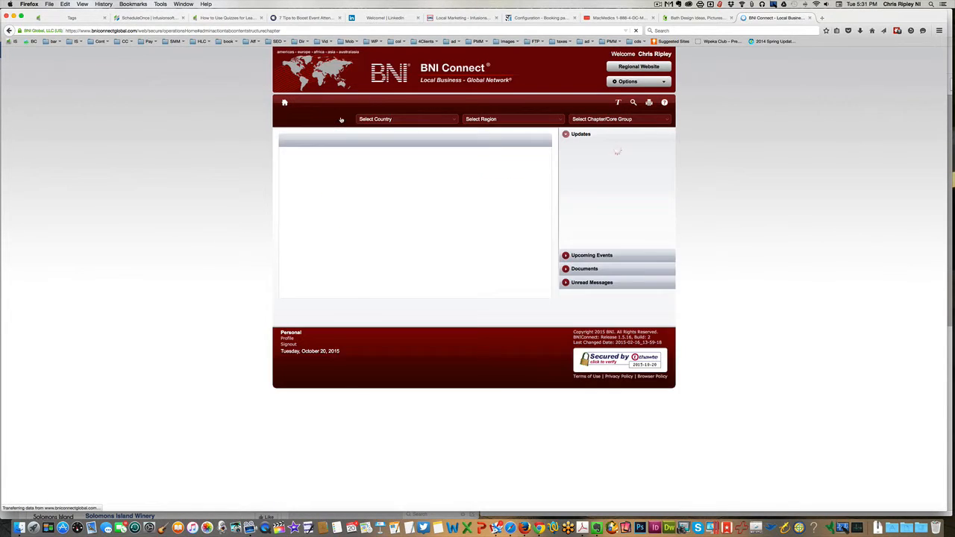
pyautogui.click(341, 102)
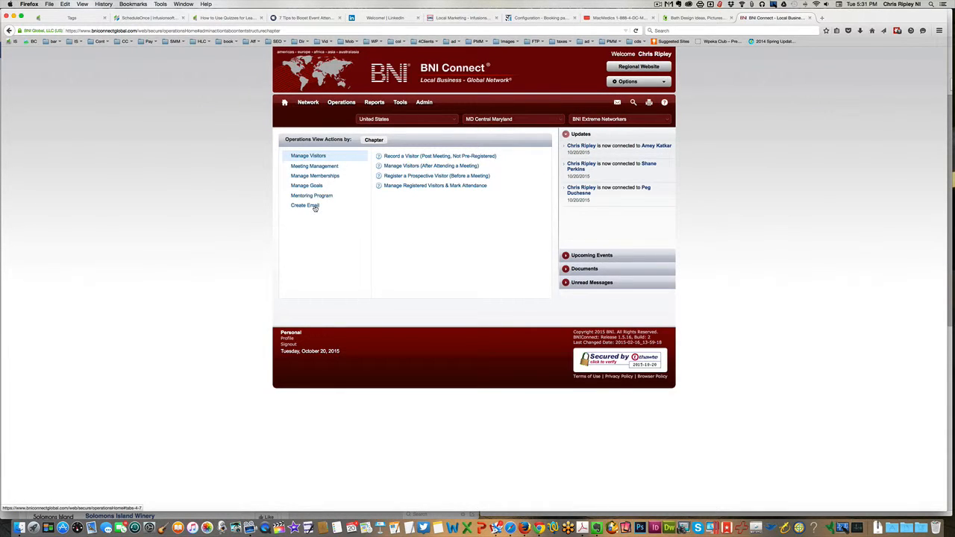
pyautogui.click(305, 205)
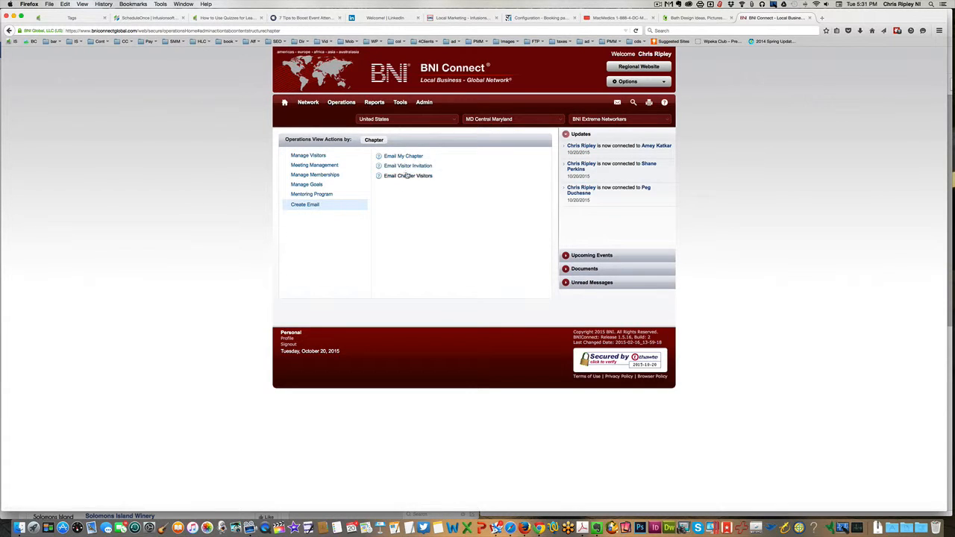
pyautogui.click(407, 166)
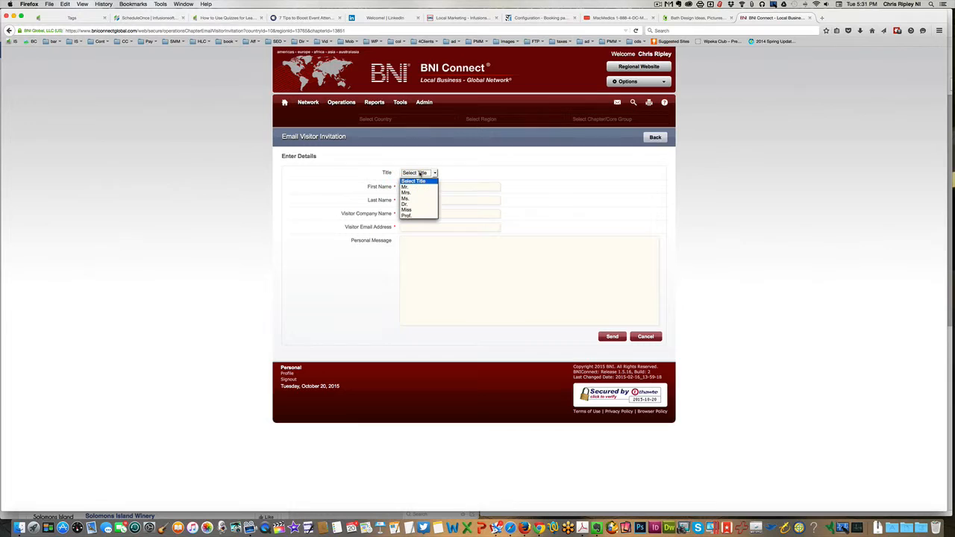
# Step: Fill the invitation with title Mr., the visitor's first and last name, company SMG and email
pyautogui.click(406, 186)
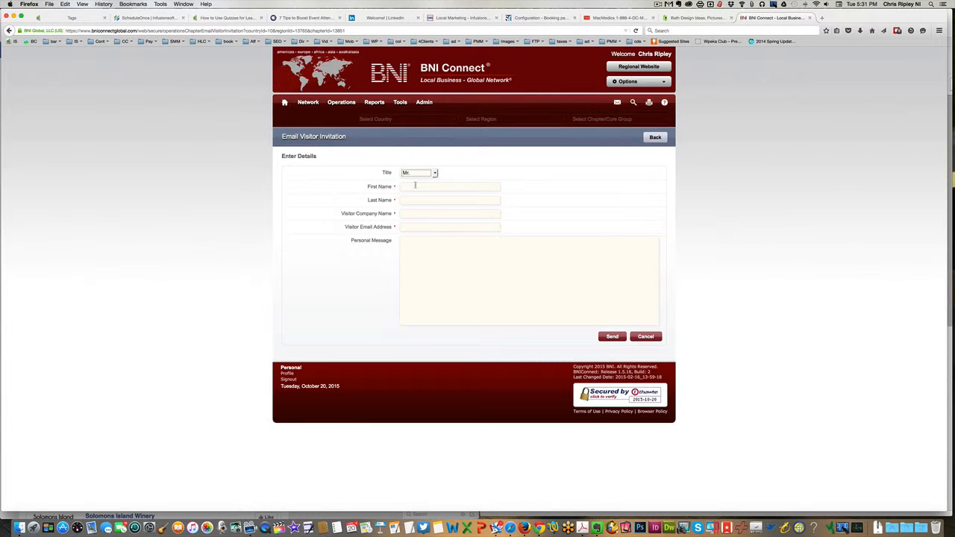
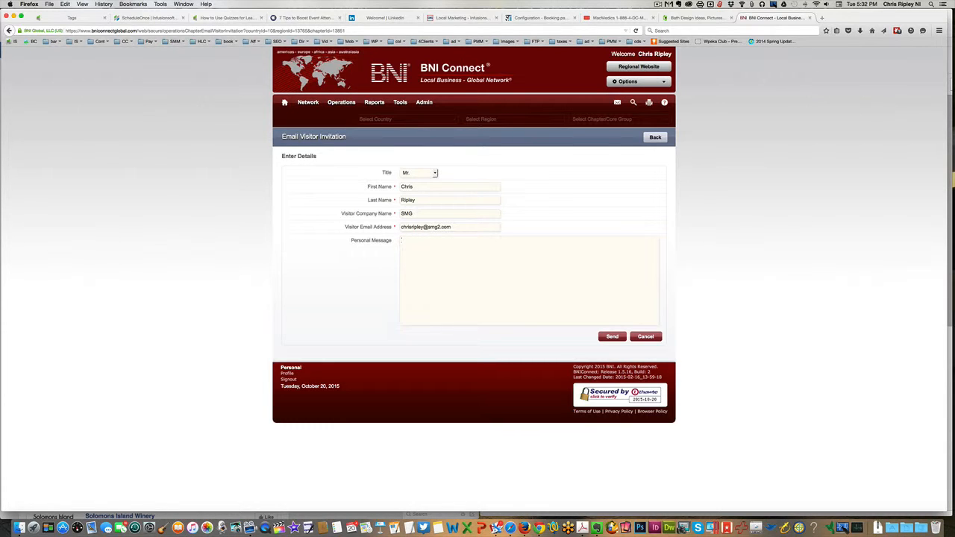
# Step: Add a personal message about seeing them at the chamber mixer and send the invitation
pyautogui.click(522, 280)
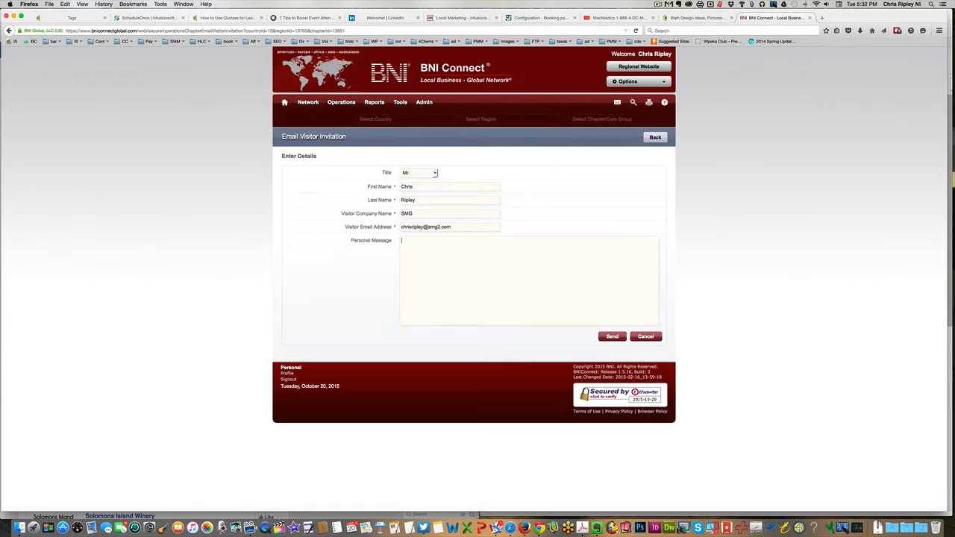
pyautogui.write('It was')
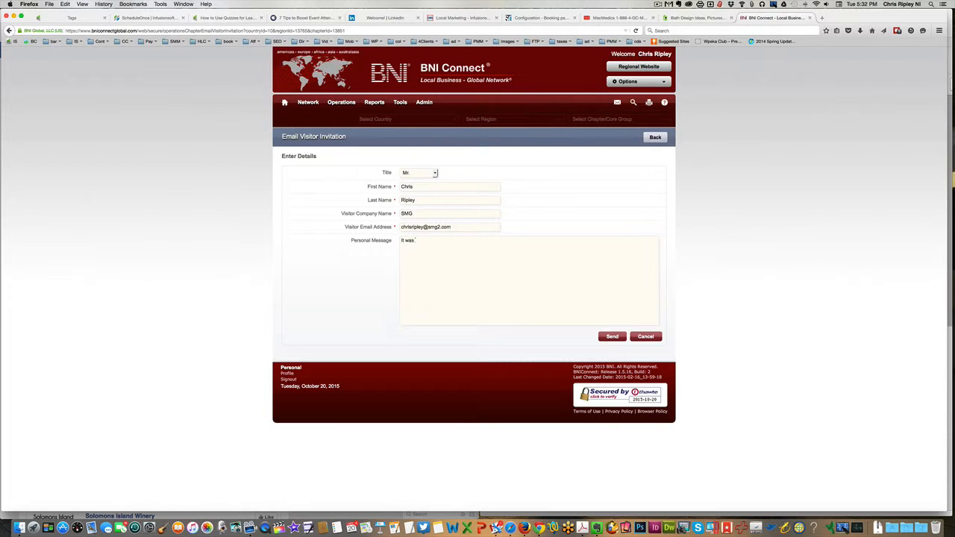
pyautogui.write('nice seeing you at the cha')
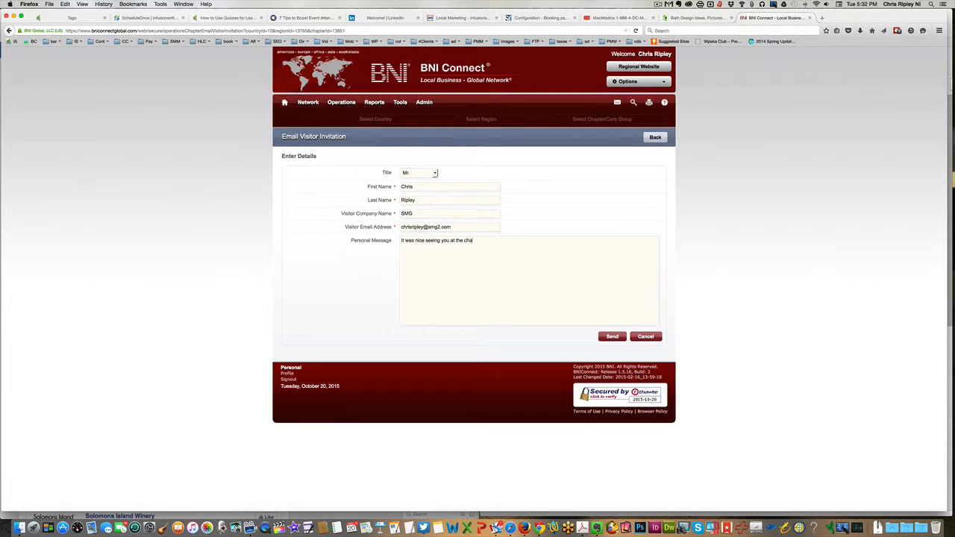
pyautogui.write('mber')
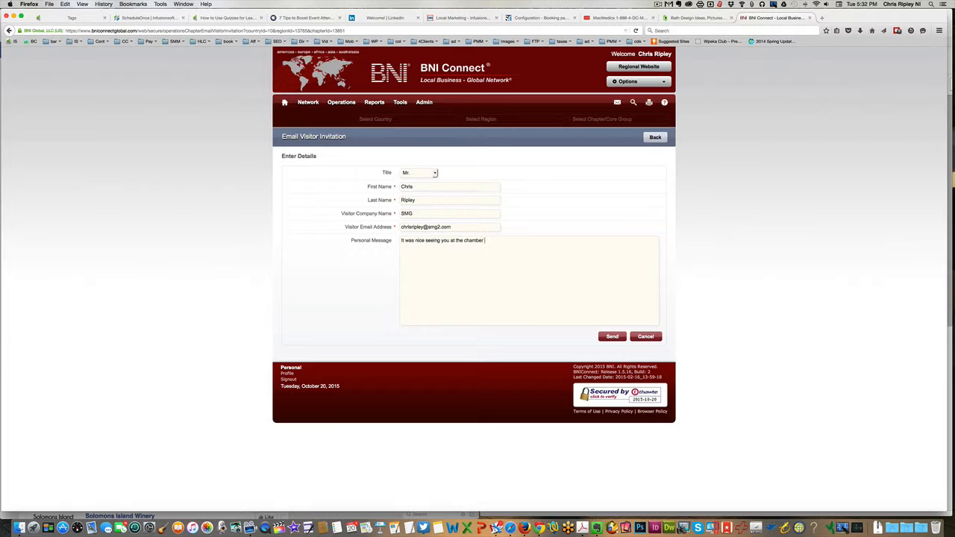
pyautogui.write('mixer.')
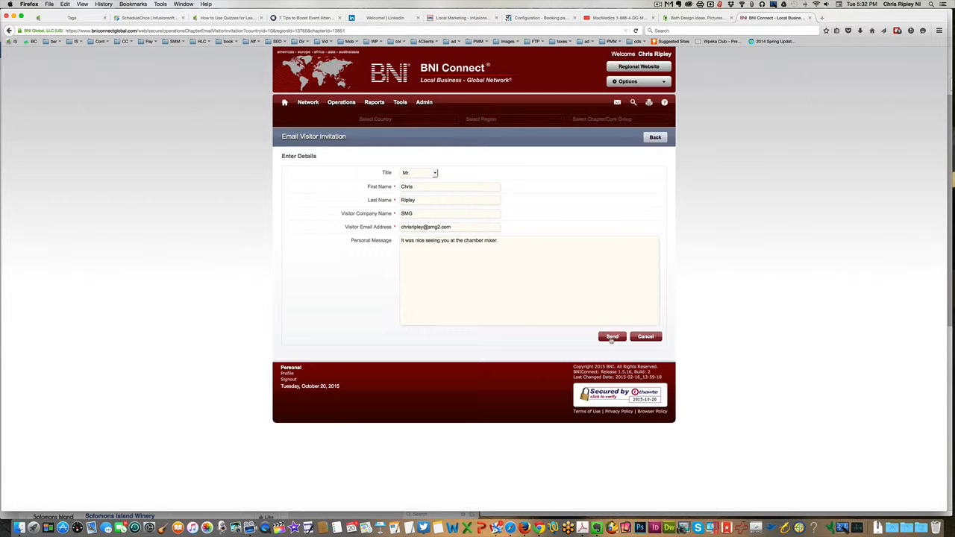
pyautogui.click(612, 337)
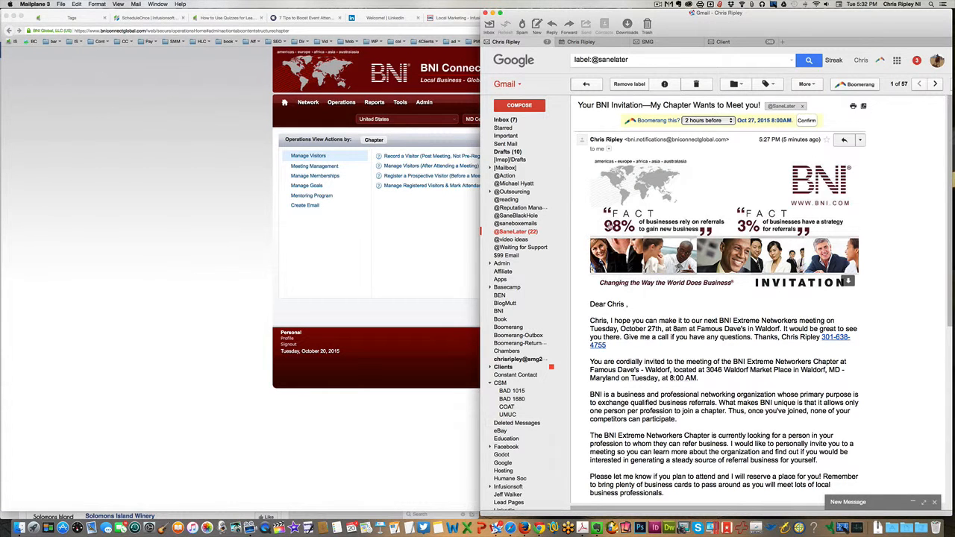
pyautogui.moveTo(564, 152)
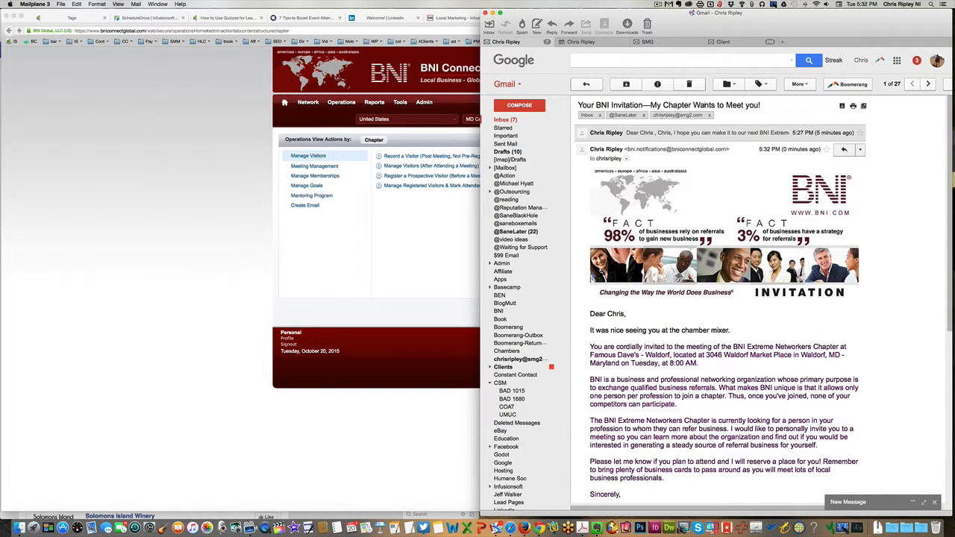
# Step: Scroll through the received 'Your BNI Invitation' email in Mailplane to its signature
pyautogui.scroll(-3)
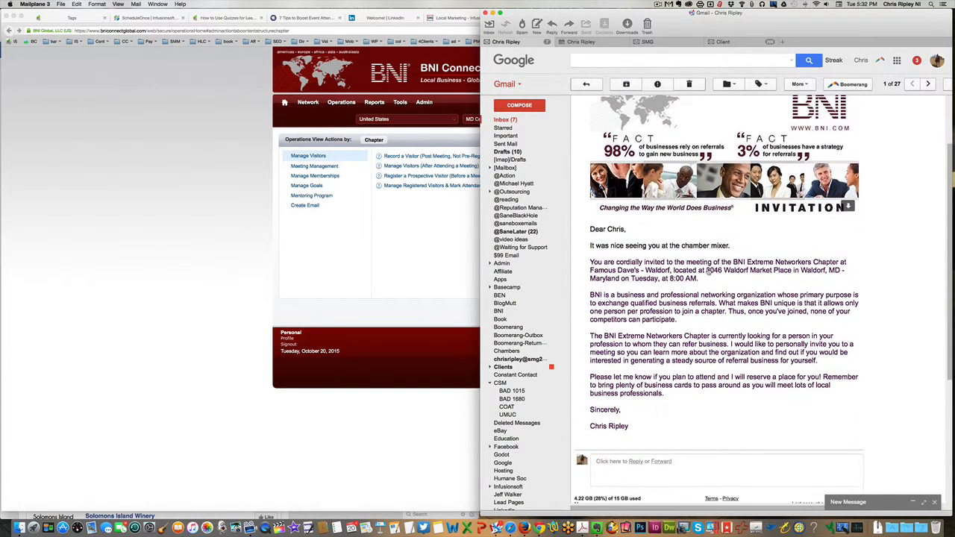